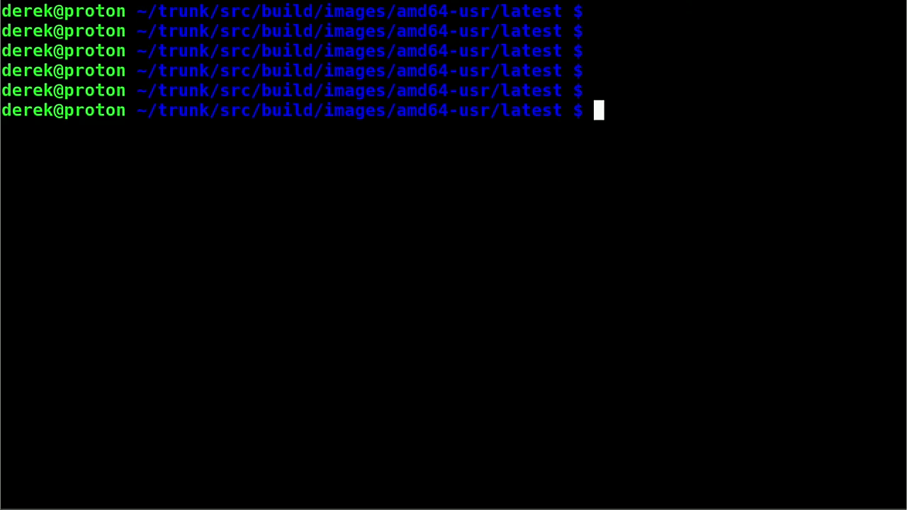
- Display ../clc.yaml with the hello.service unit, then list ct's options via ct --help
text(cat ../clc.yaml)
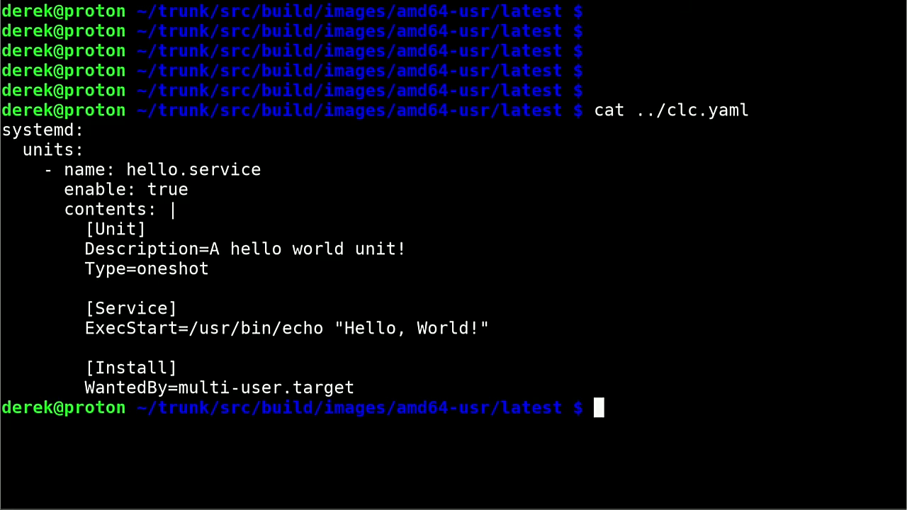
double_click(39, 130)
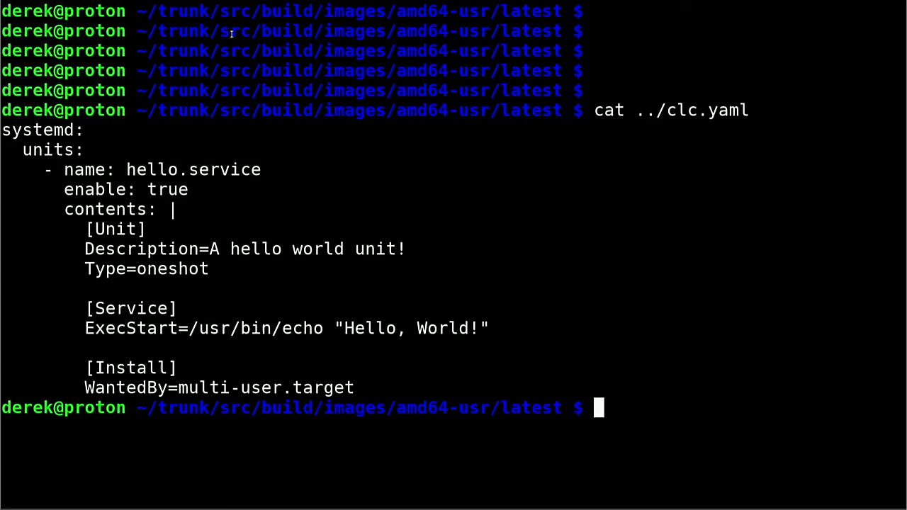
text(ct --help)
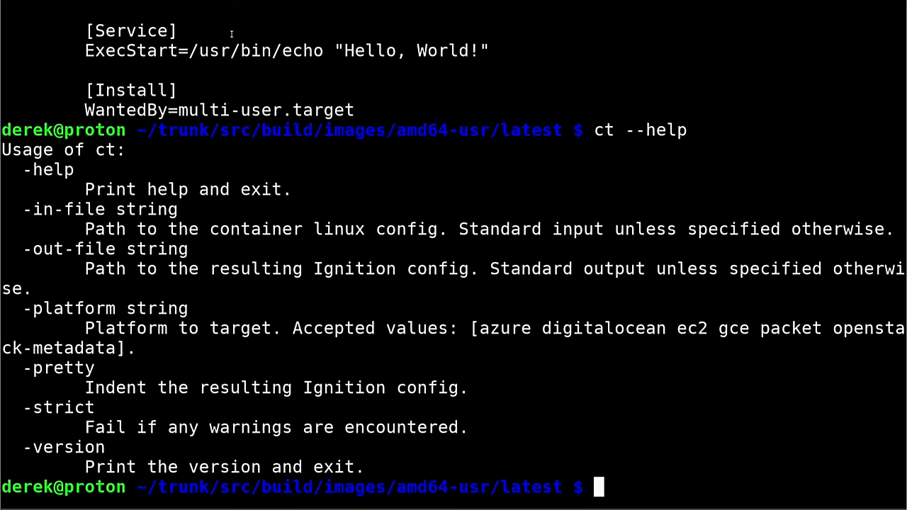
- Convert ../clc.yaml with ct --pretty, printing the indented Ignition JSON
text(ct --in-file ../clc.yaml)
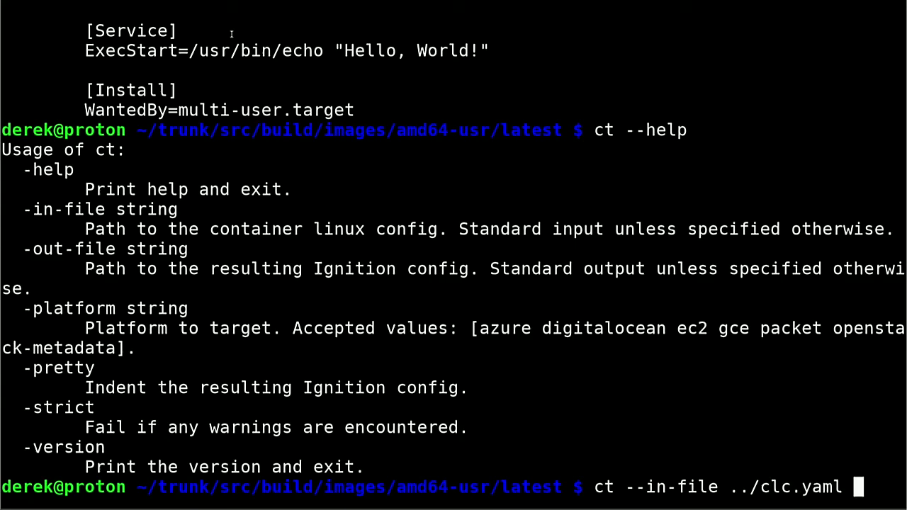
text(--pretty)
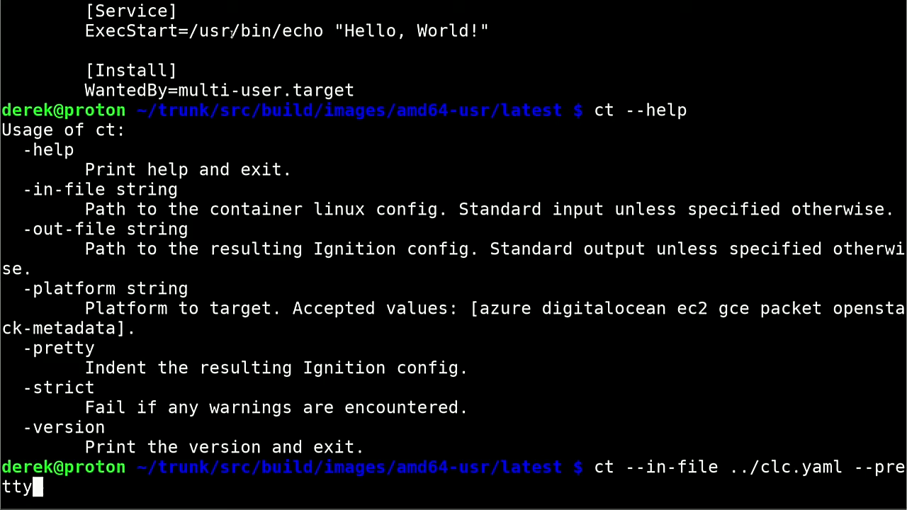
key(Return)
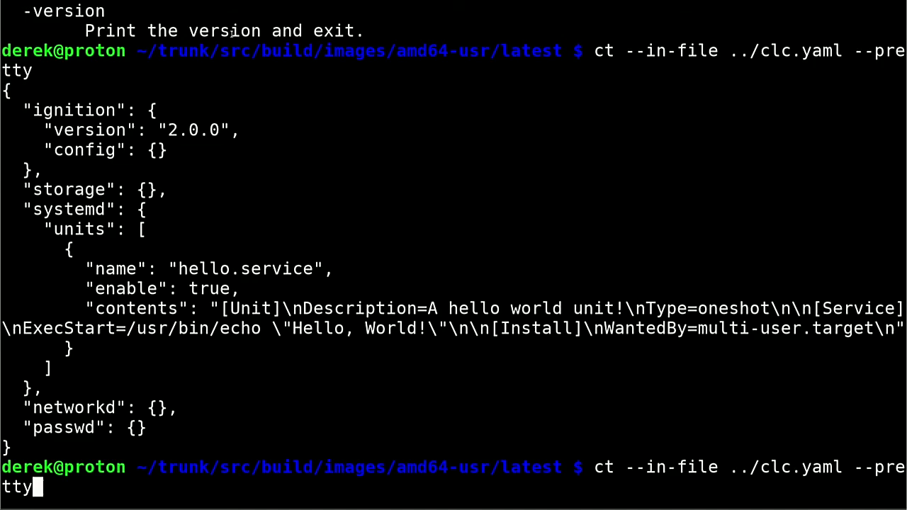
- Rerun the conversion with --out-file to save the Ignition JSON as hello.ign
text(--out-file h)
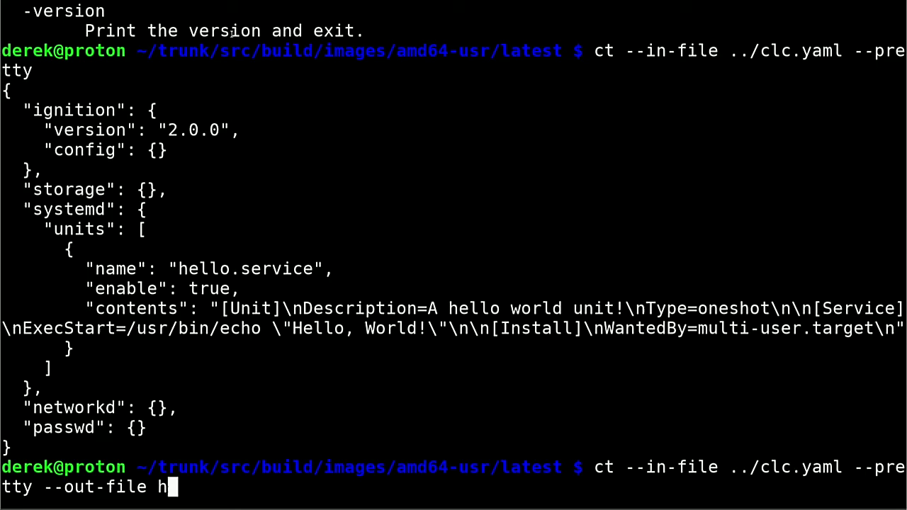
key(Return)
text(./coreos_production_qemu.sh)
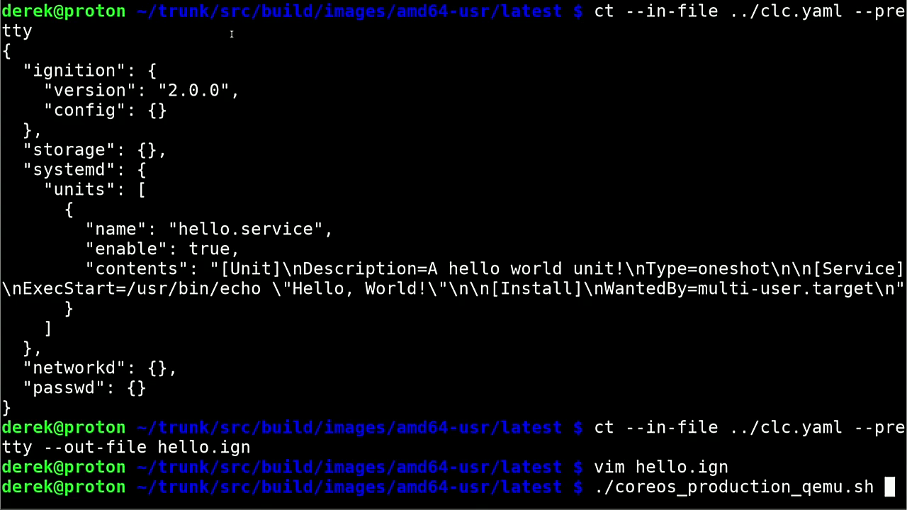
- Boot the VM via ./coreos_production_qemu.sh -i ./hello.ign -- -curses to its login prompt
text(-i)
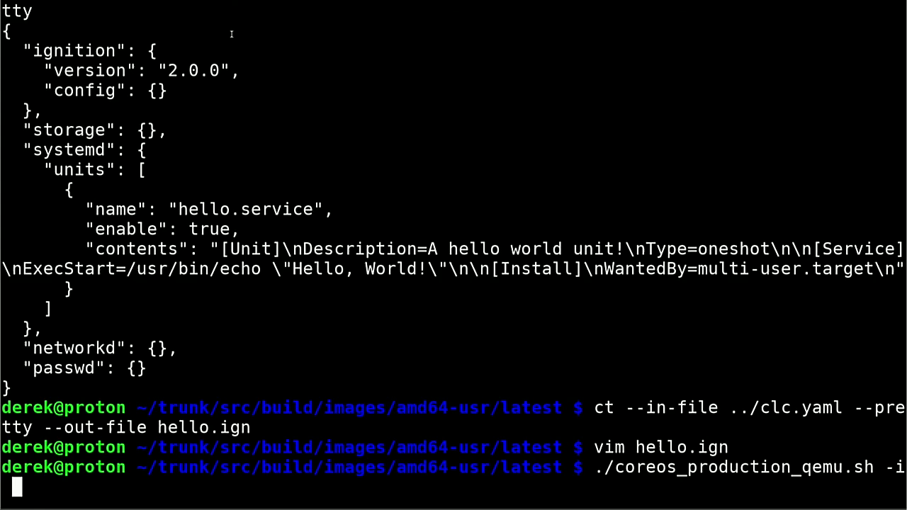
text(./hello.ign)
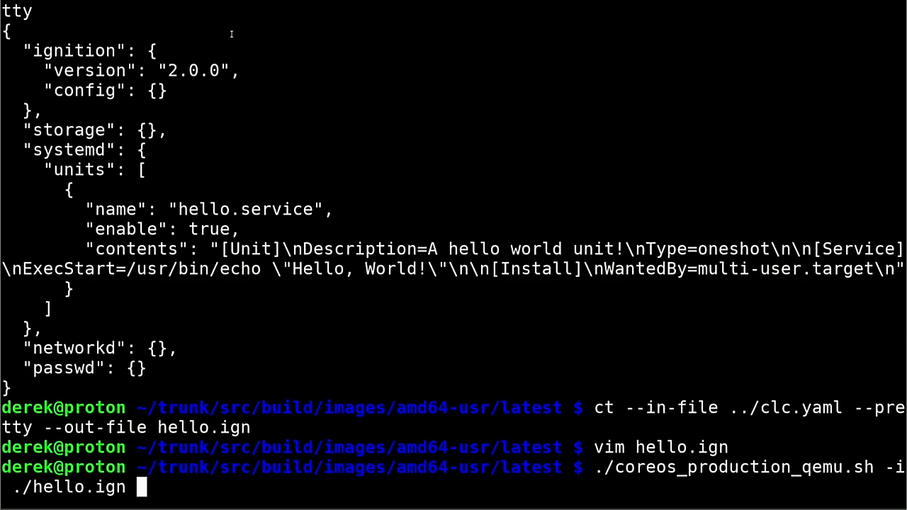
text(-- -curses)
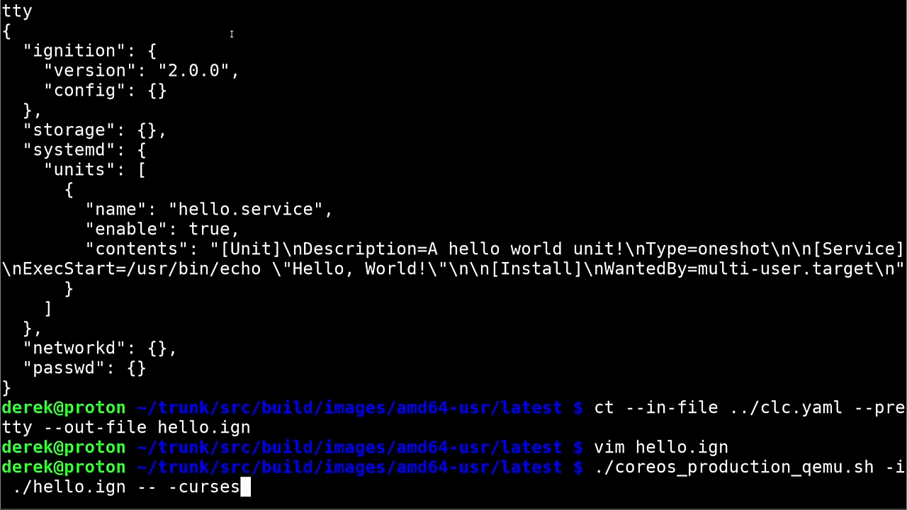
key(Return)
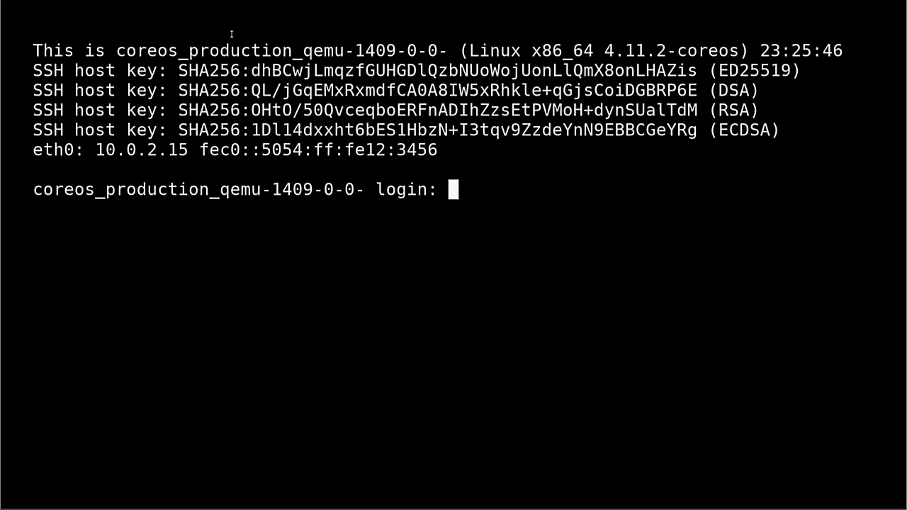
- Review journalctl --identifier=ignition showing hello.service parsed, written and enabled, then quit the pager
text(jo)
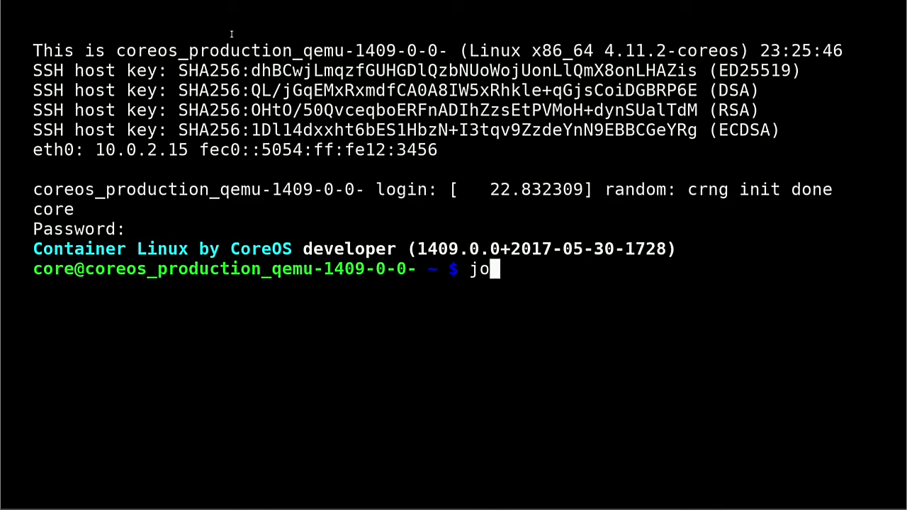
text(urnalctl --identifier=)
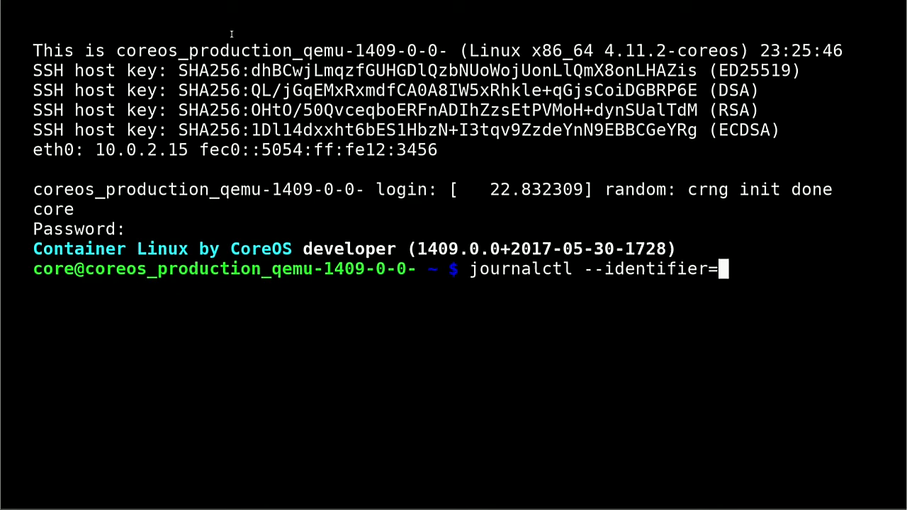
key(Return)
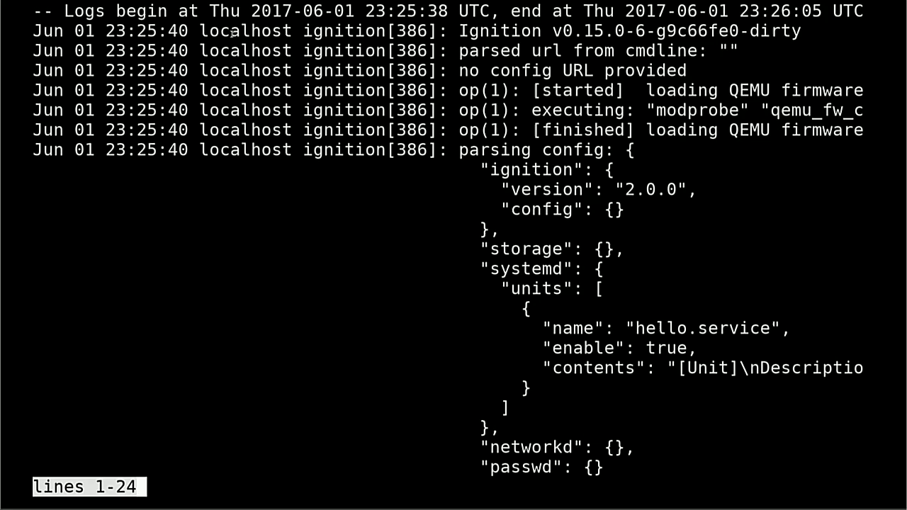
scroll(down, 3)
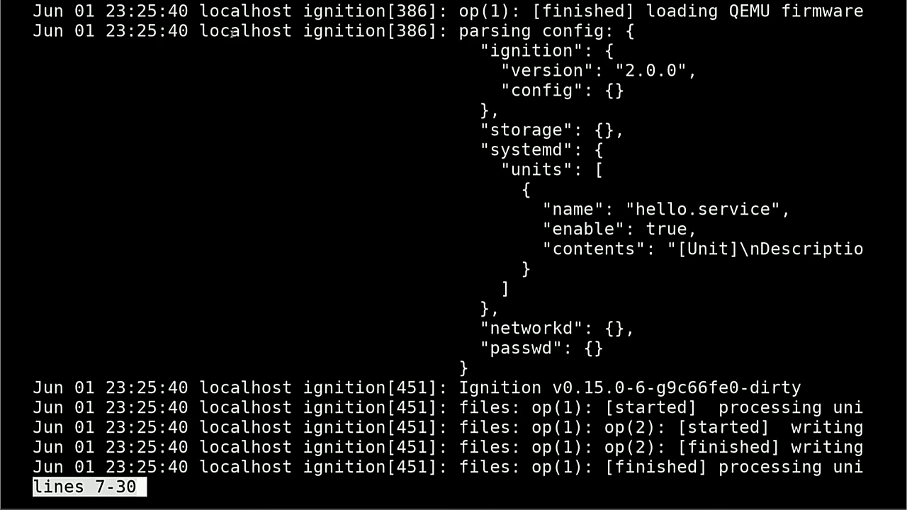
scroll(down, 3)
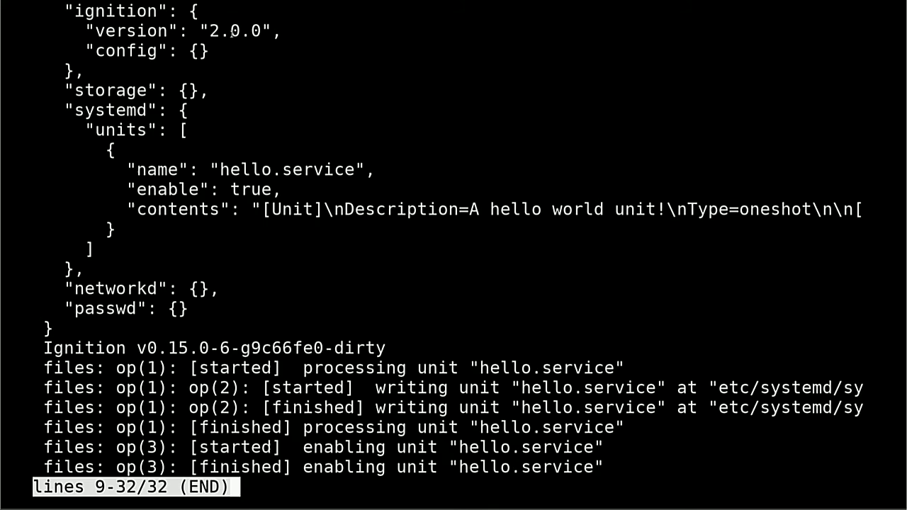
mouse_move(550, 192)
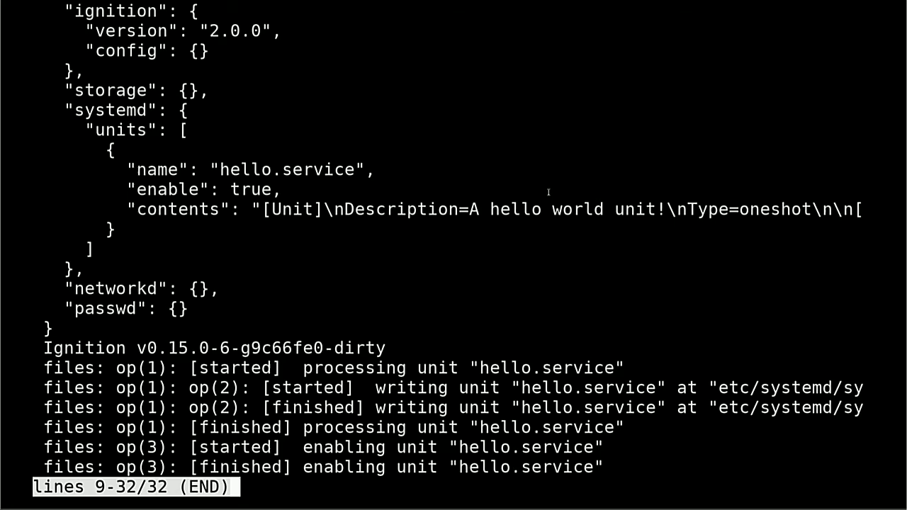
mouse_move(538, 233)
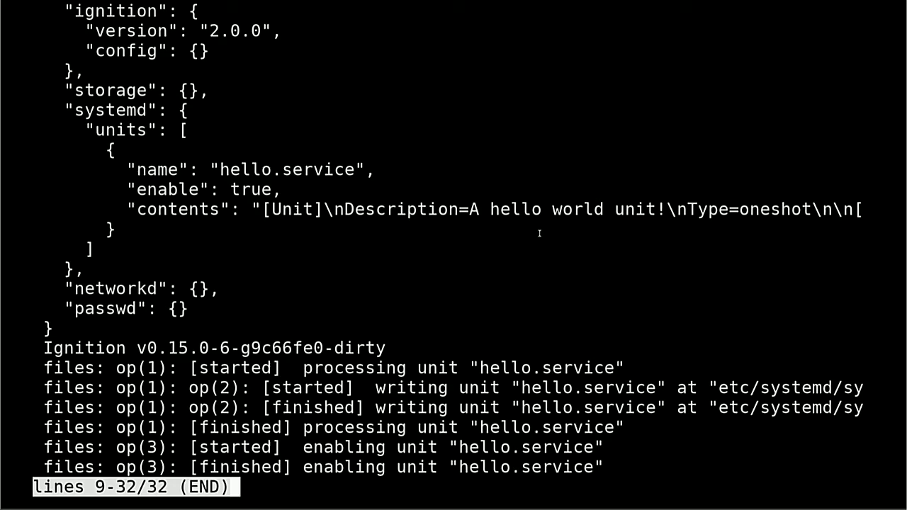
key(q)
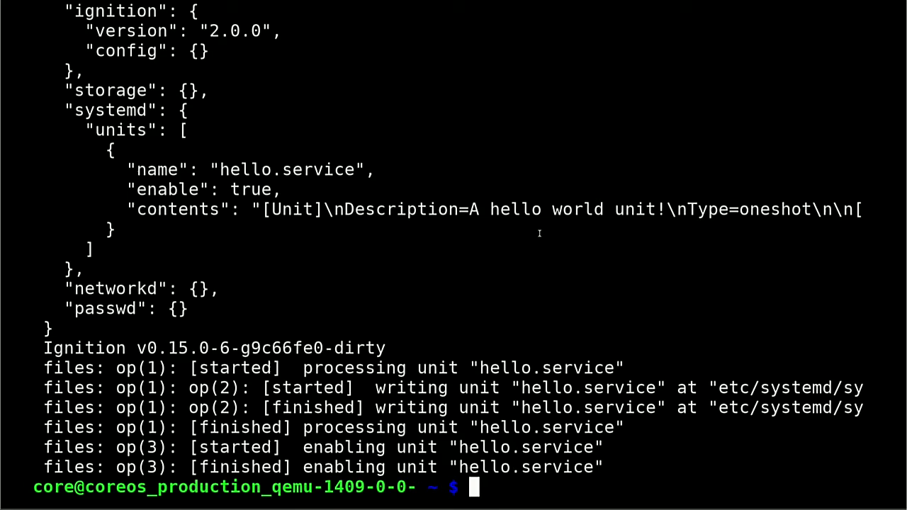
- Show systemctl status hello.service confirming it ran and echoed Hello, World!, then quit the pager
text(systemctl status hello.s)
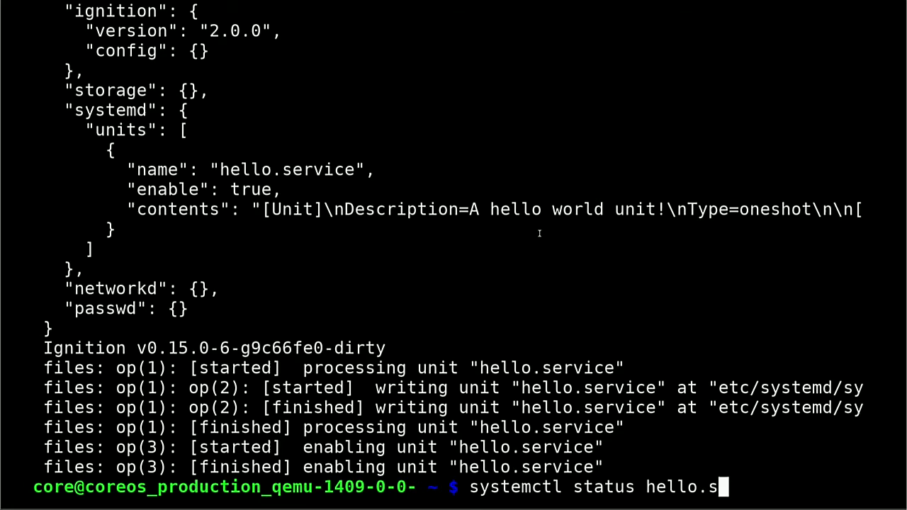
key(Return)
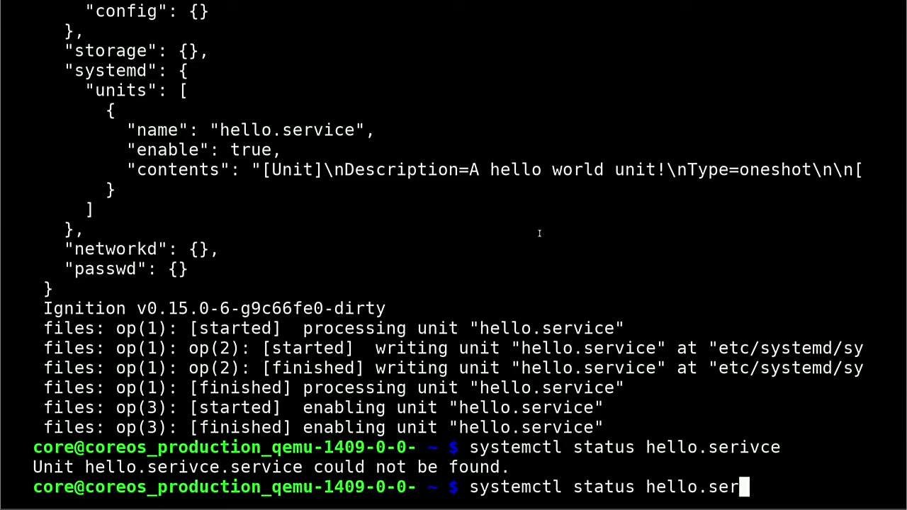
key(Return)
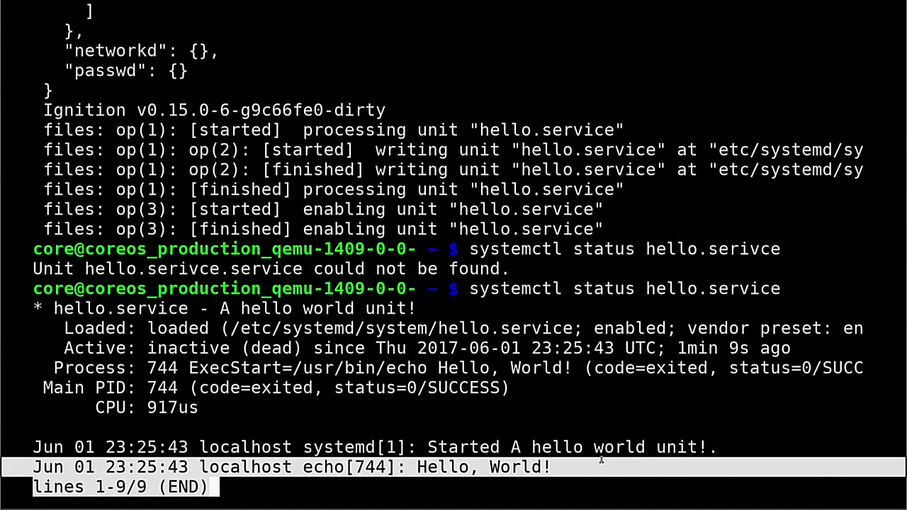
key(q)
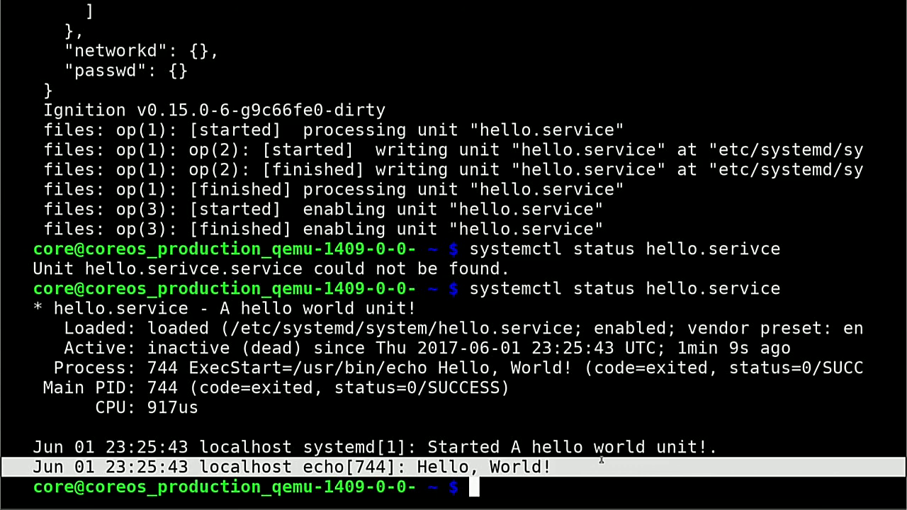